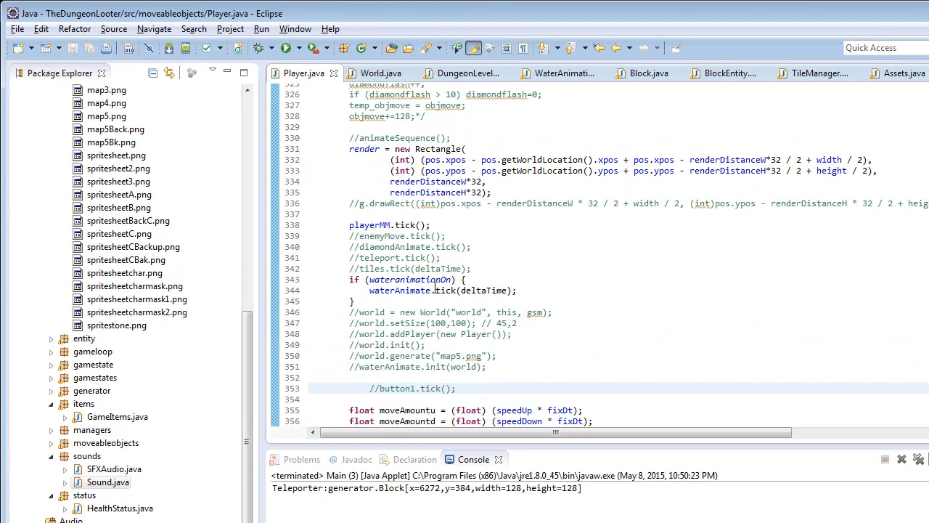
Highlight waterAnimate in Player.java's tick code, then switch to the WaterAnimation.java editor.
double_click(400, 290)
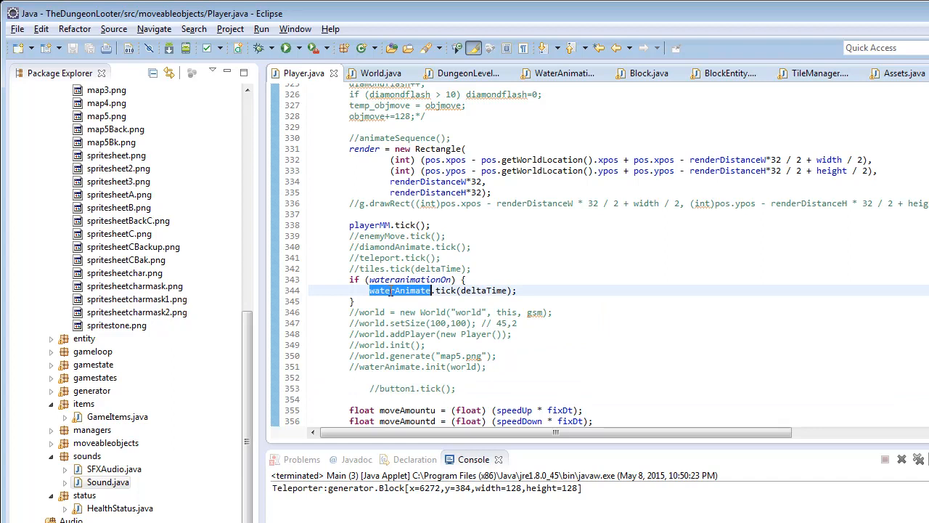
mouse_move(461, 74)
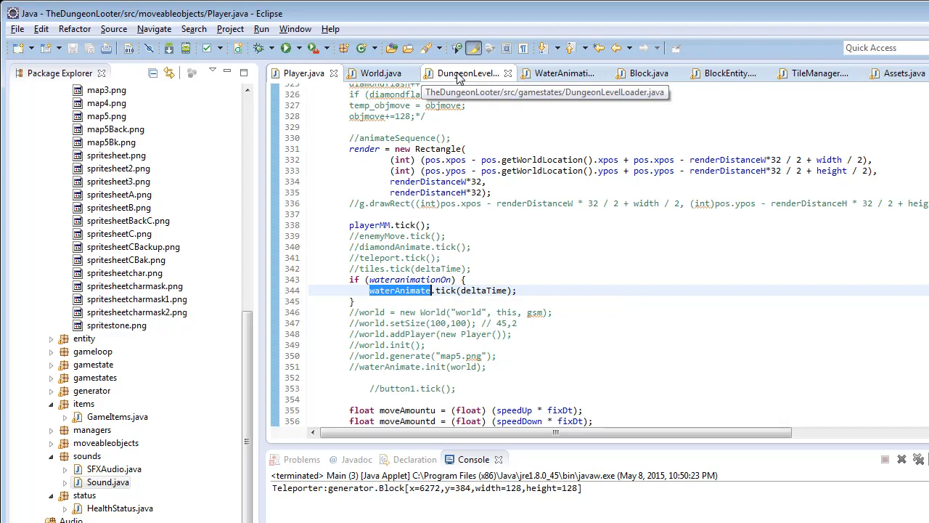
click(562, 73)
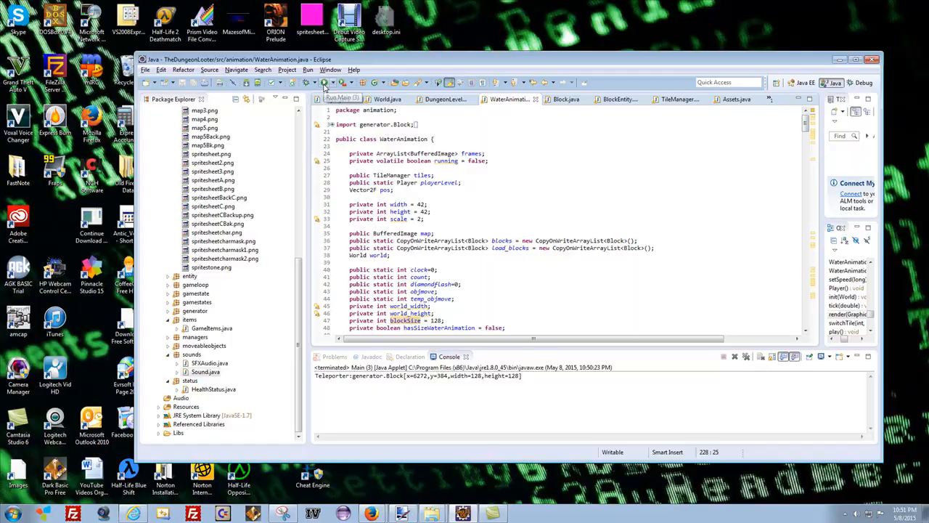
Run Main to launch TheDungeonLooter and choose StartGame from its menu.
click(324, 82)
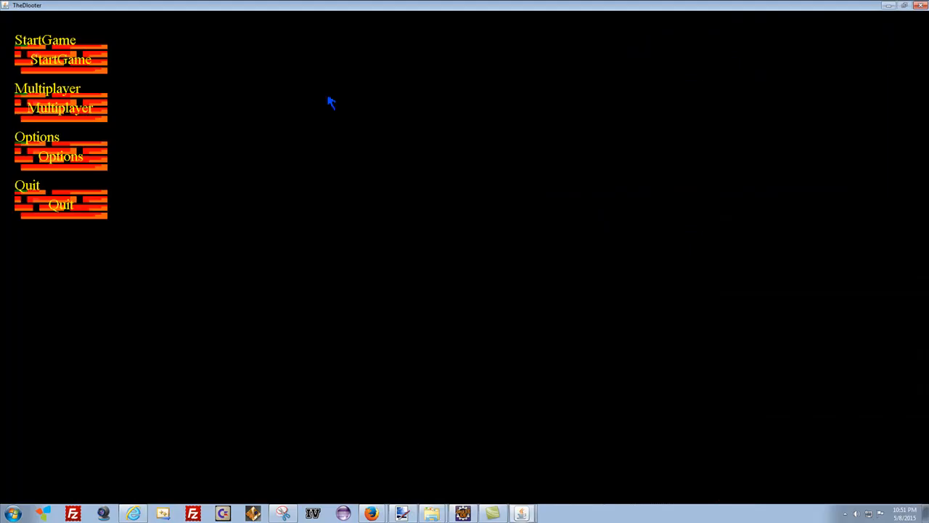
click(53, 58)
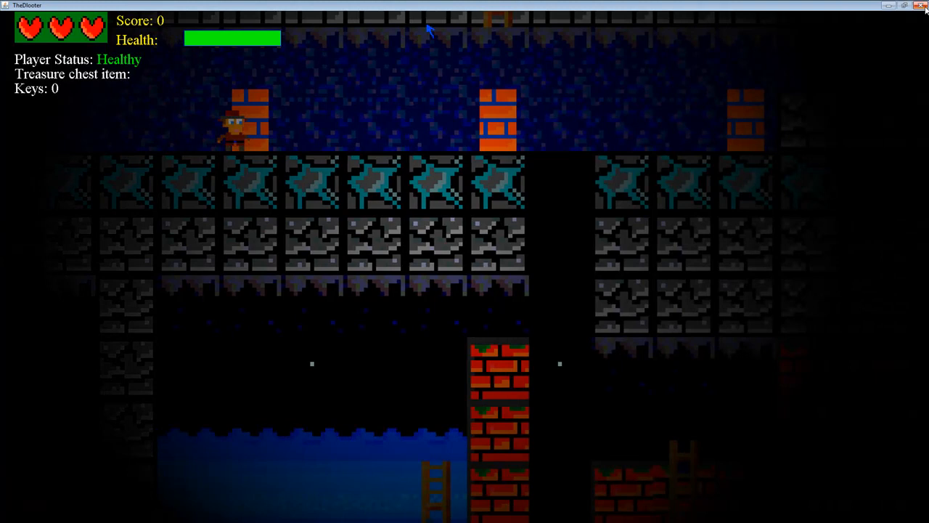
mouse_move(599, 26)
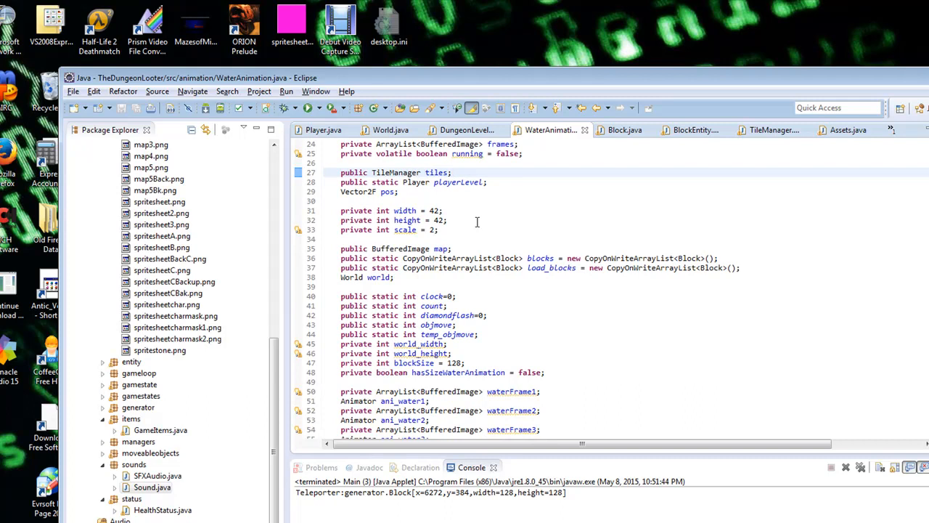
Scroll WaterAnimation.java past its fields down to the image-loading and map-scanning loop.
scroll(down, 3)
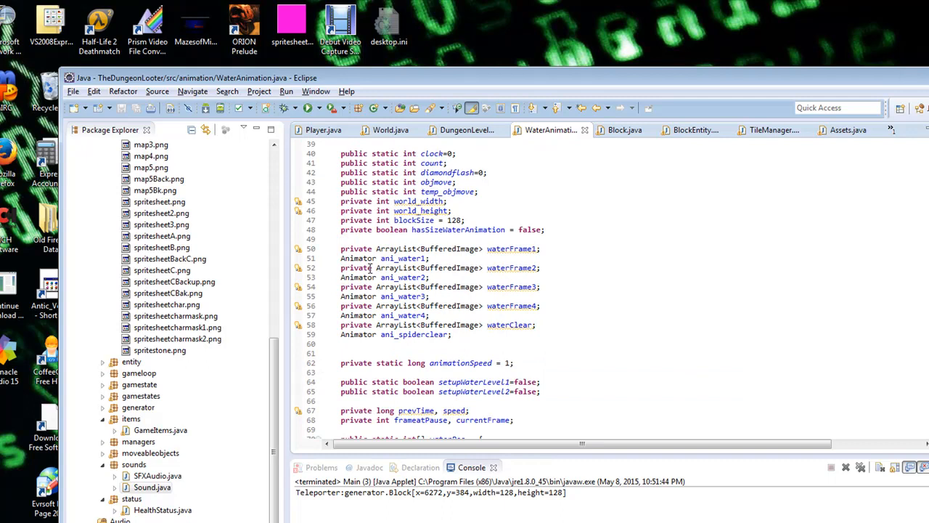
scroll(down, 3)
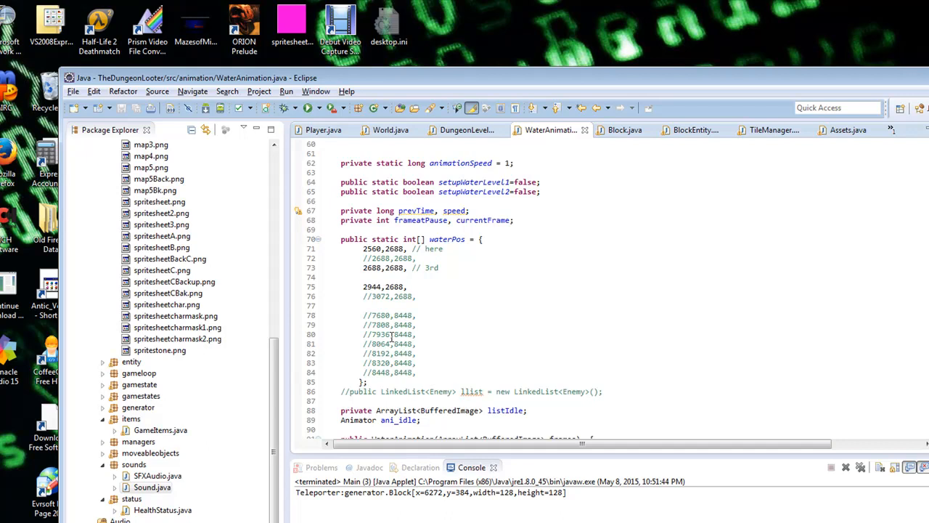
scroll(down, 3)
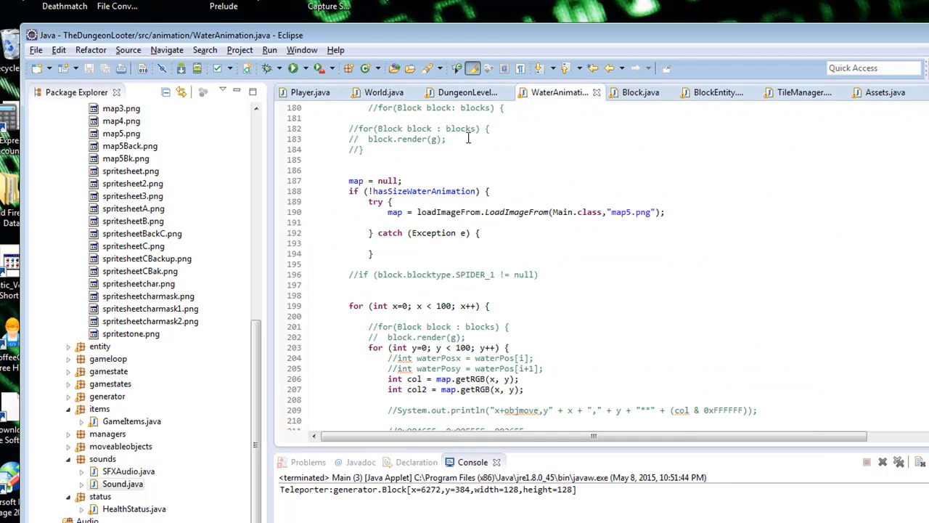
scroll(down, 3)
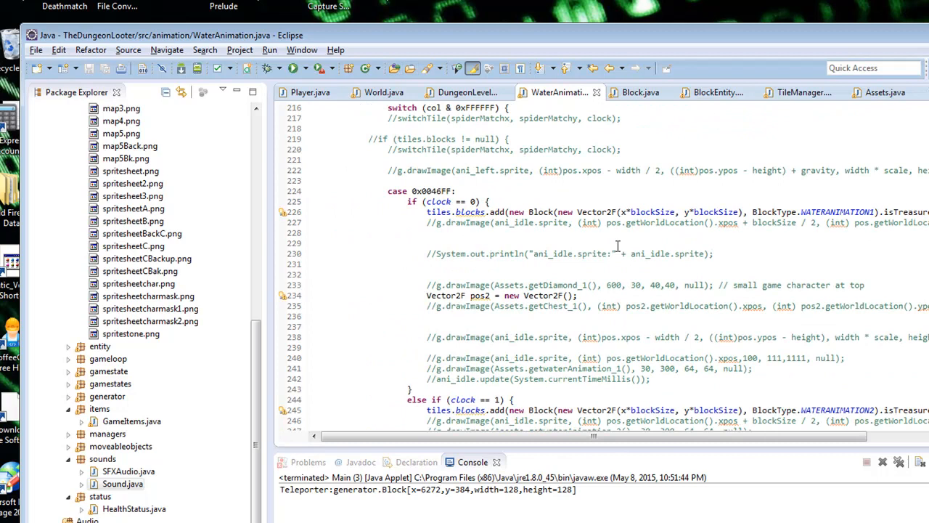
mouse_move(381, 92)
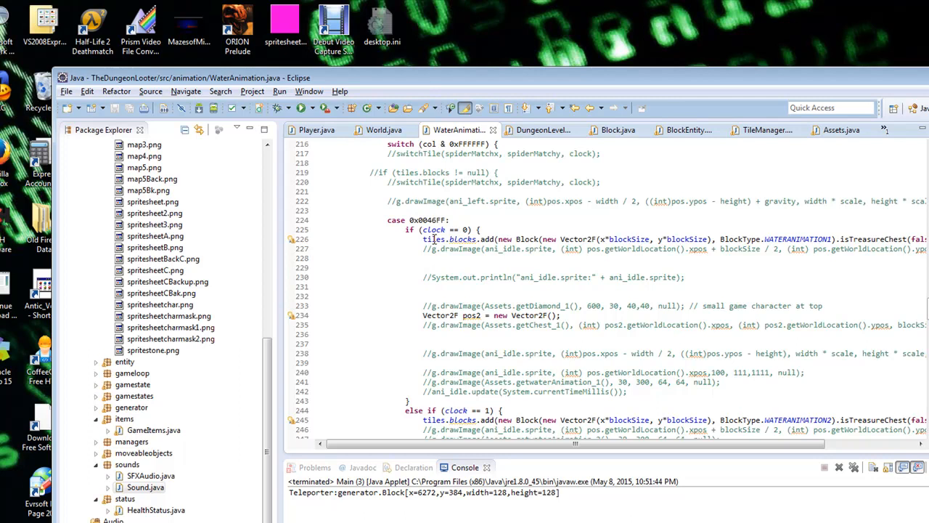
click(383, 129)
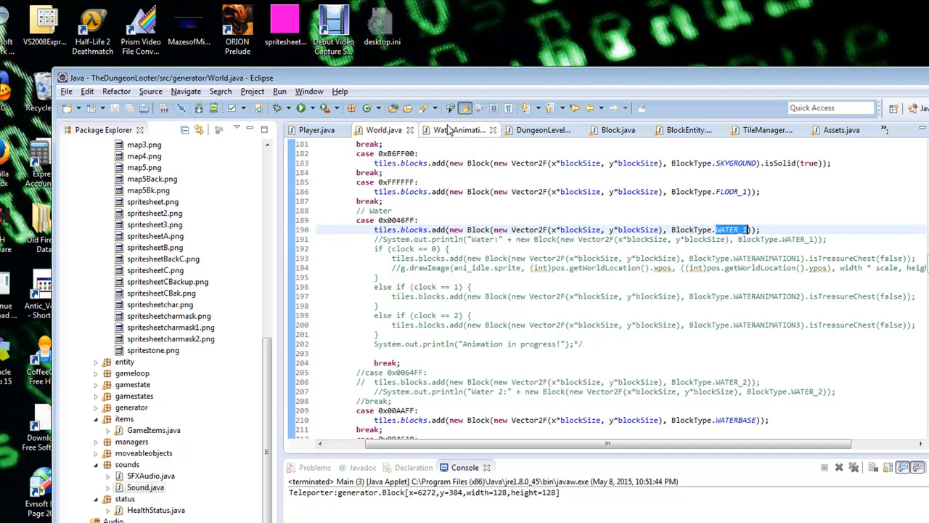
click(458, 130)
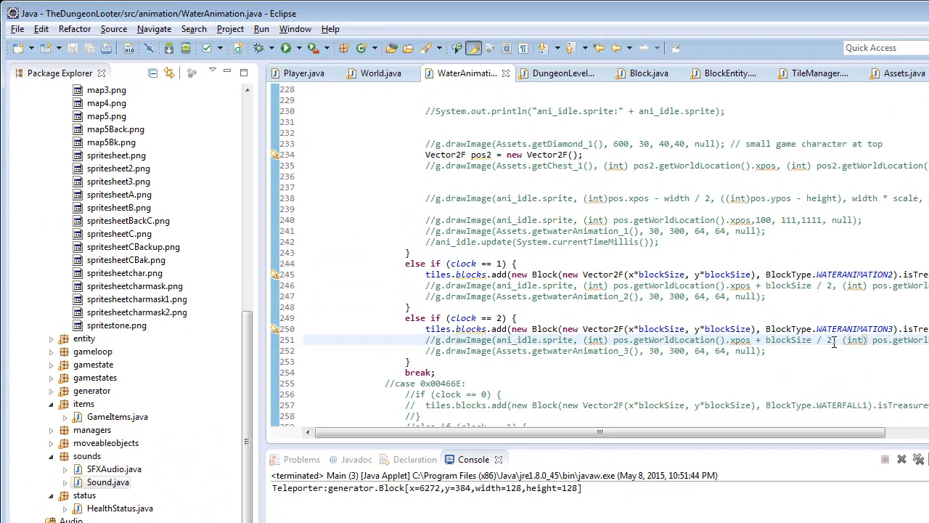
scroll(down, 3)
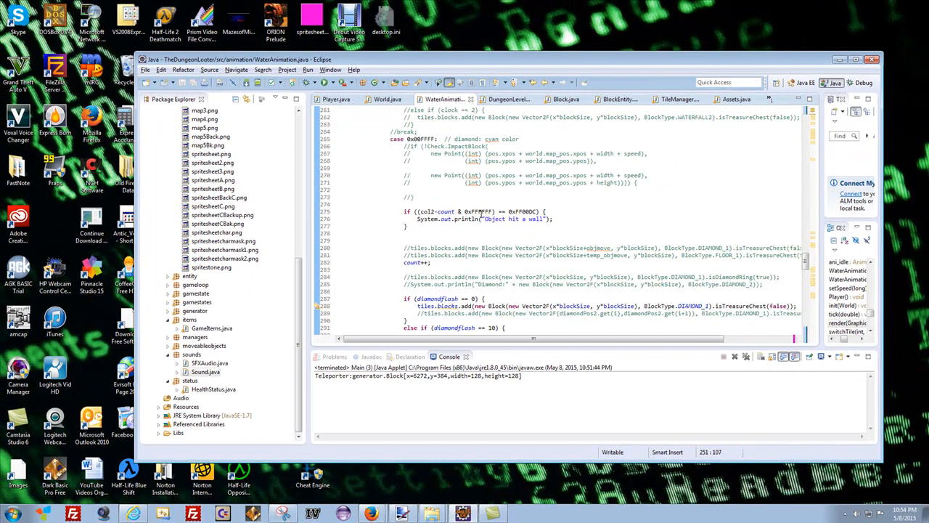
scroll(down, 3)
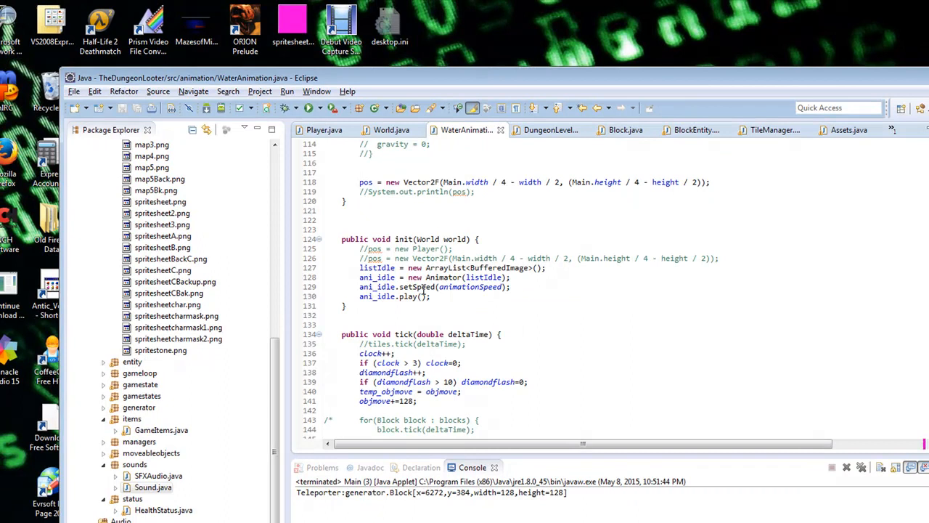
scroll(down, 3)
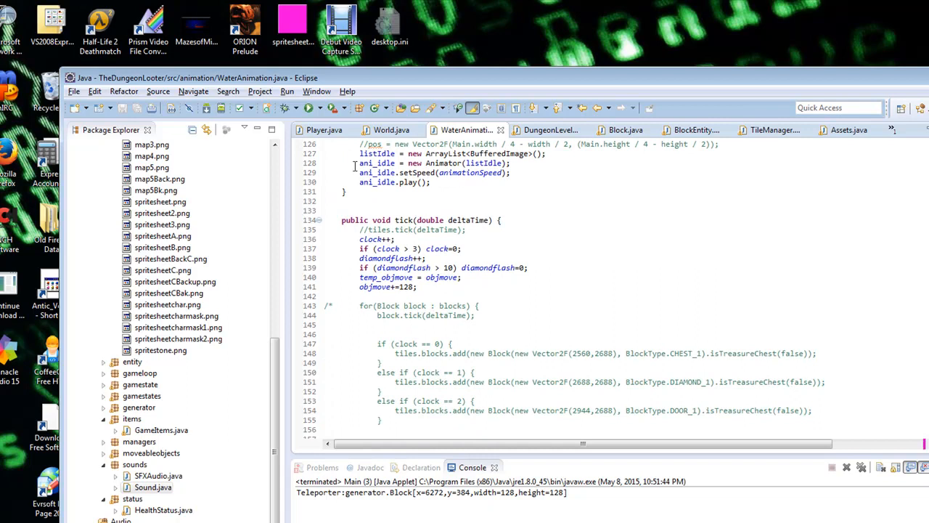
scroll(down, 3)
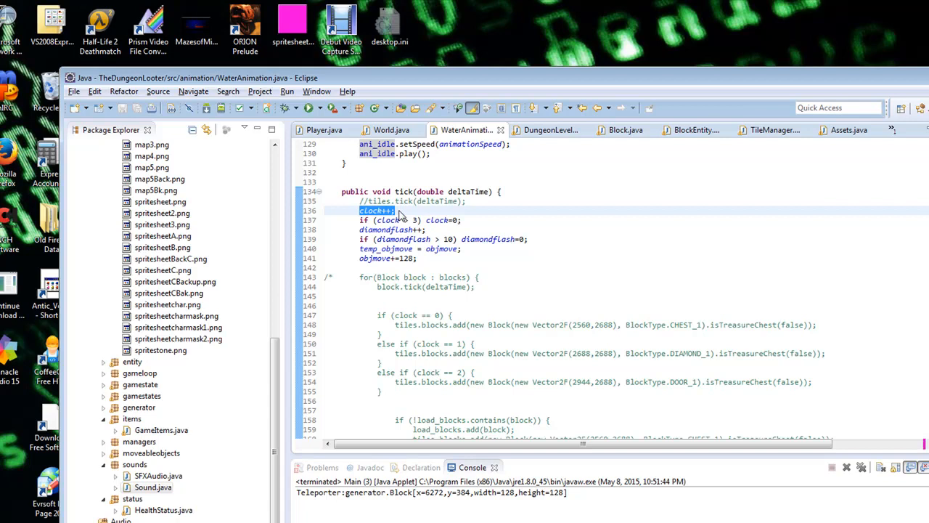
scroll(down, 3)
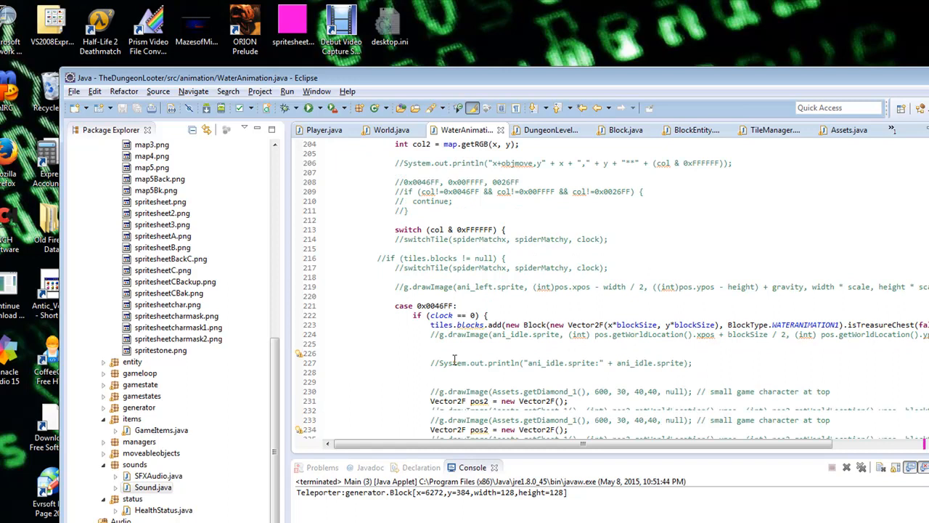
scroll(down, 3)
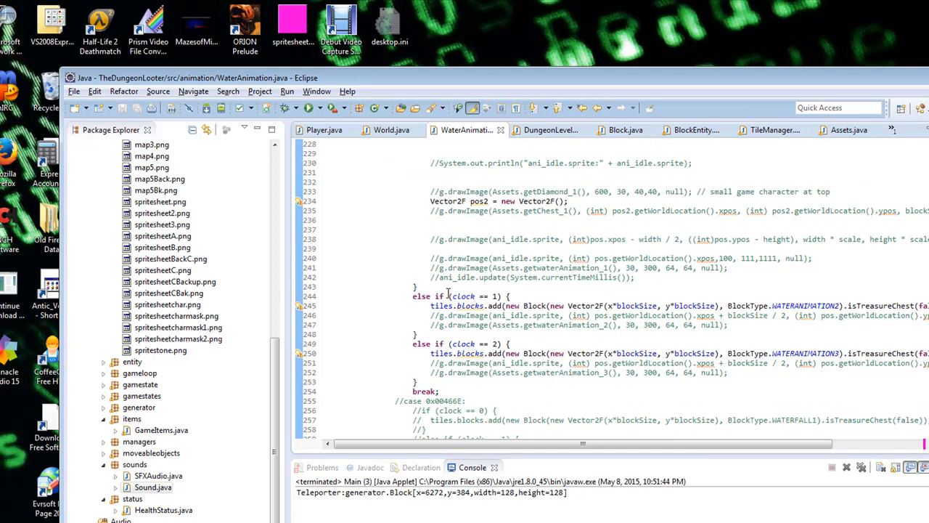
scroll(down, 3)
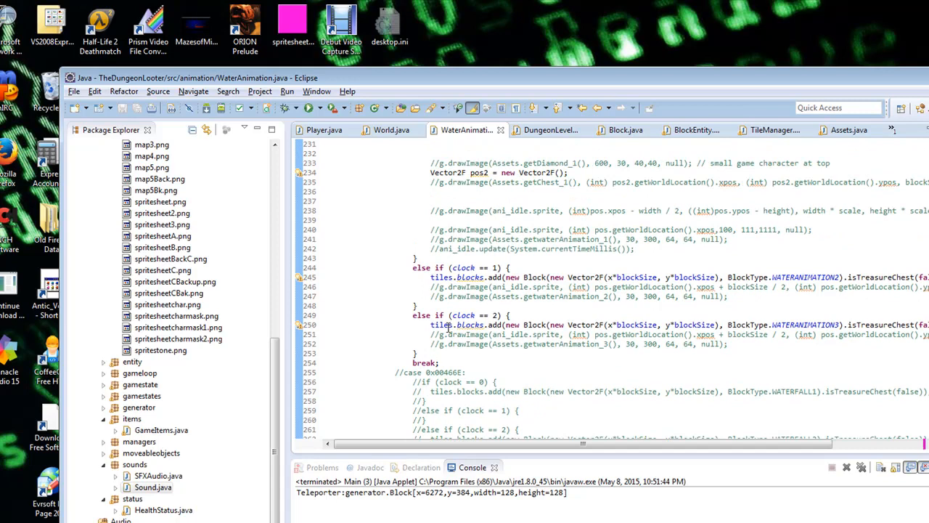
scroll(down, 3)
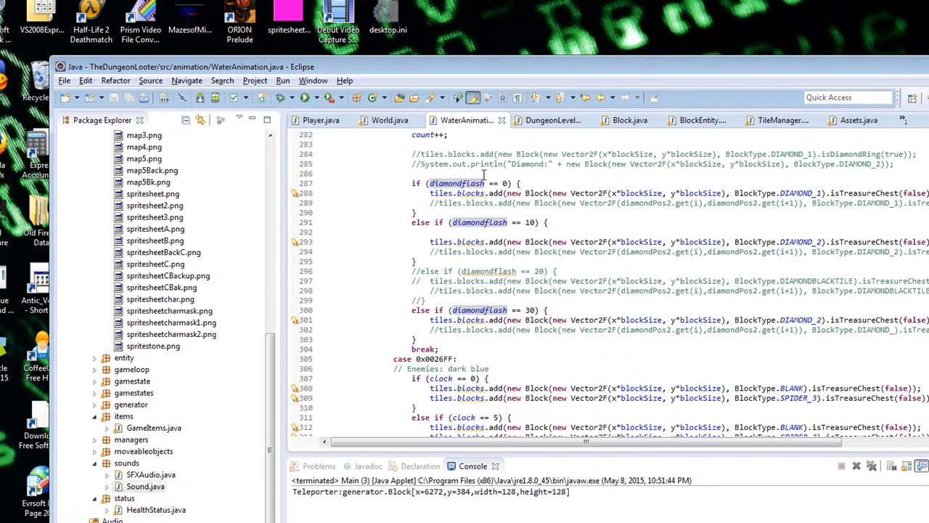
click(386, 119)
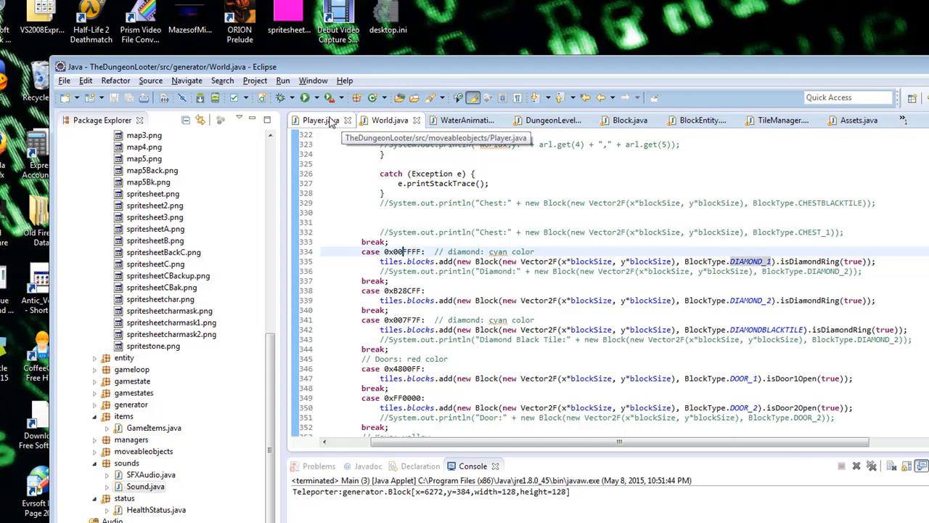
click(466, 120)
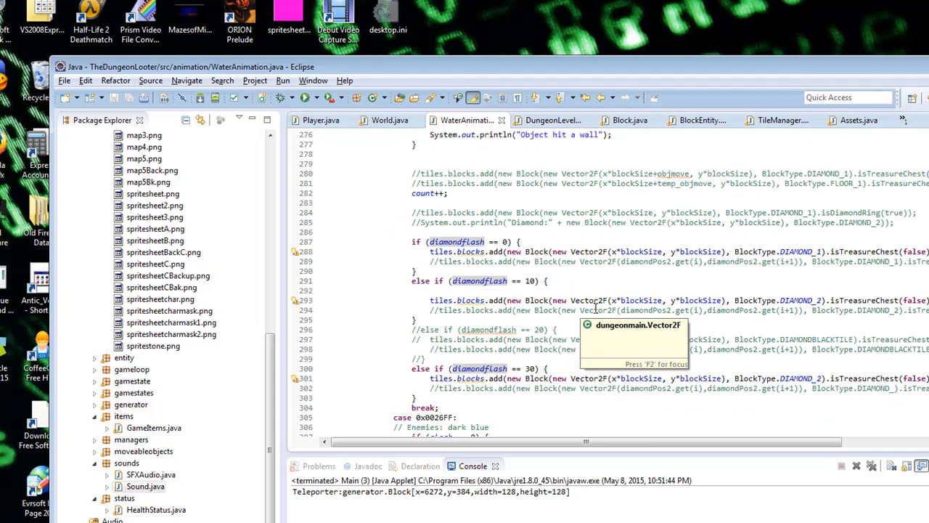
scroll(down, 3)
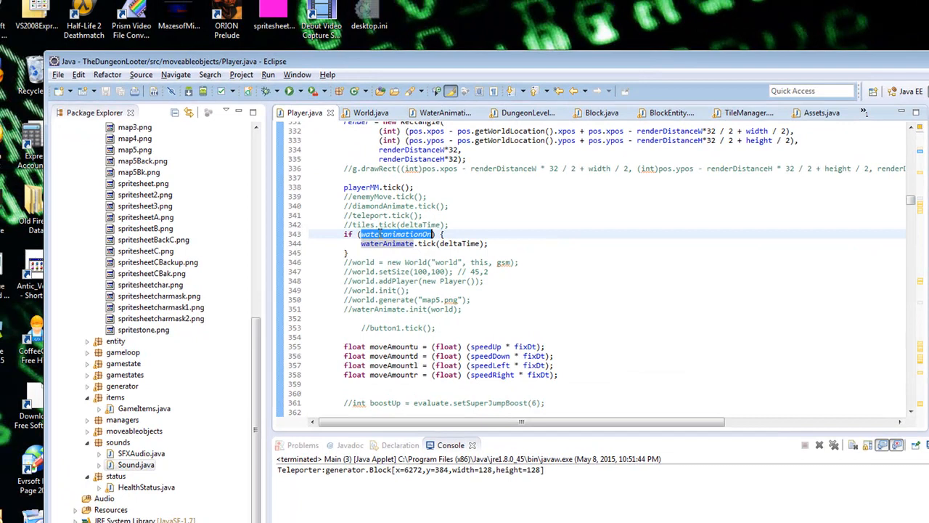
Scroll Player.java down to the jump-boost code that resets countBoost off ladders.
scroll(down, 3)
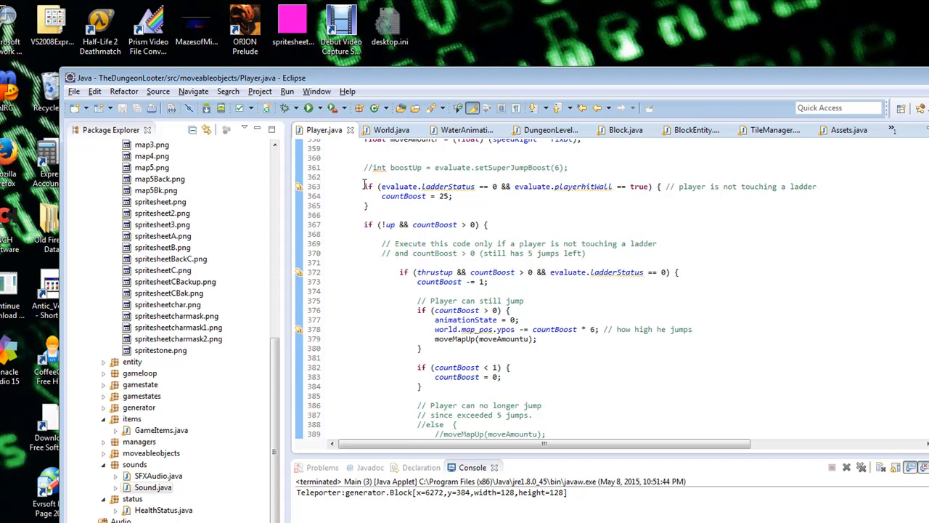
mouse_move(464, 130)
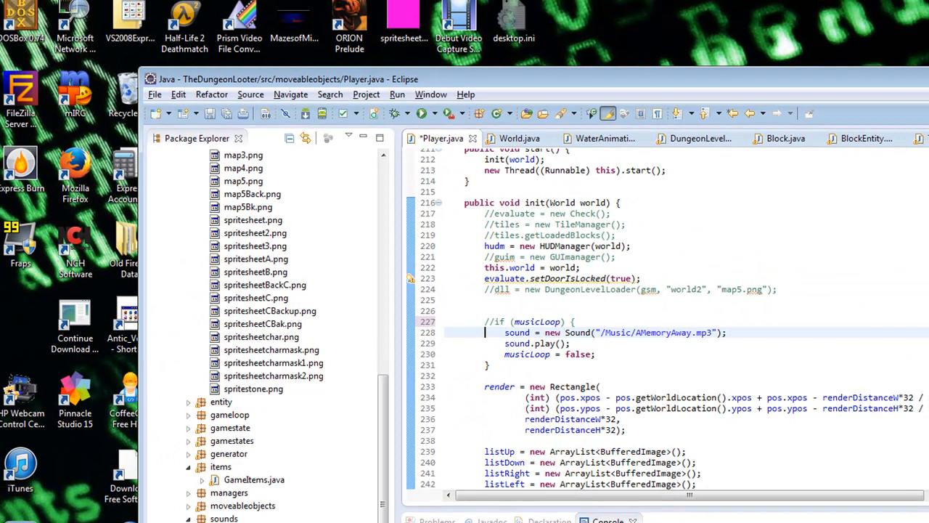
Relaunch TheDungeonLooter from Eclipse's Run button to try the player movement.
click(425, 113)
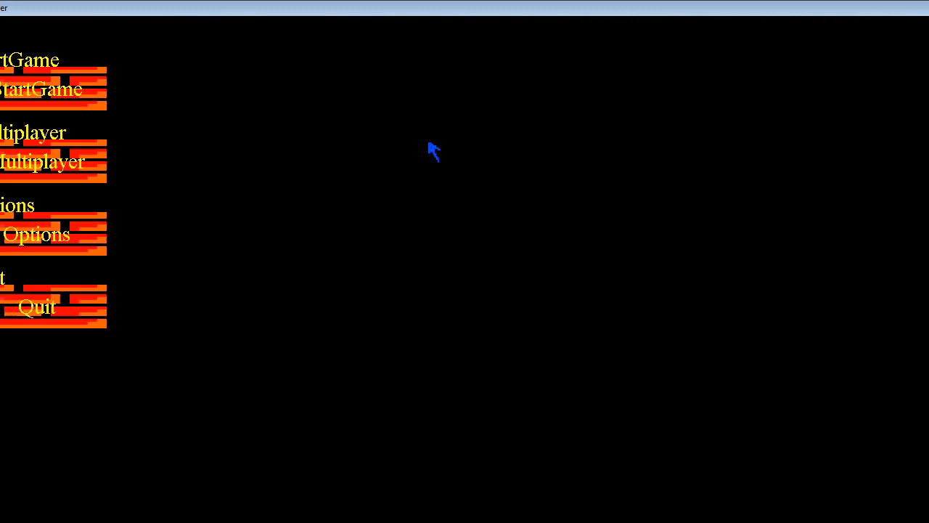
click(43, 88)
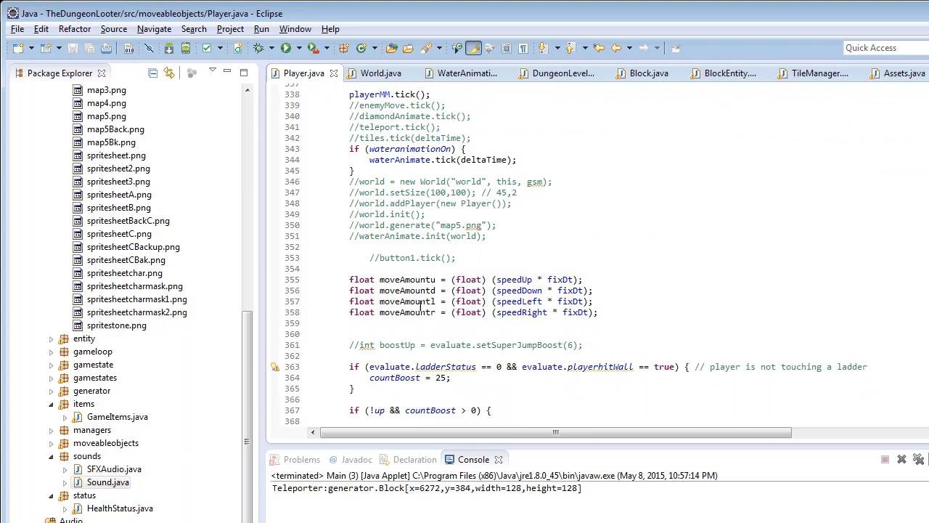
scroll(down, 3)
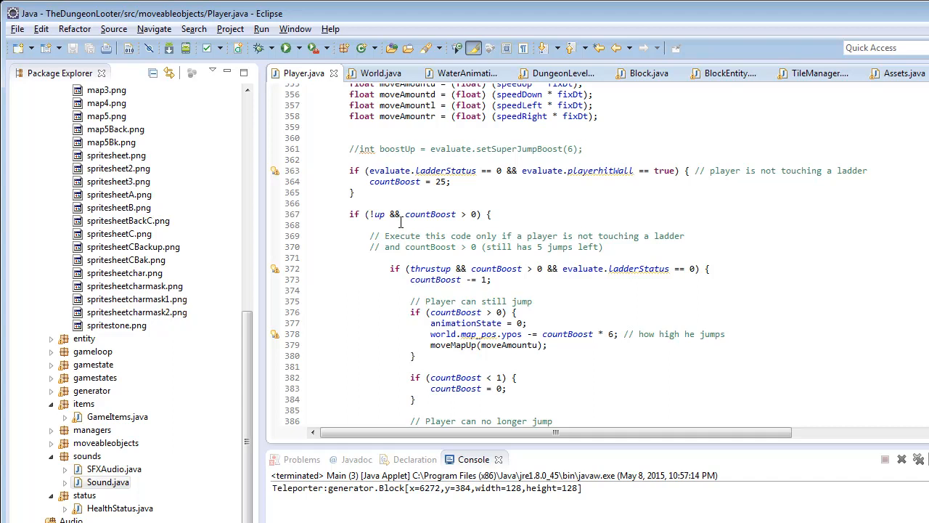
mouse_move(379, 213)
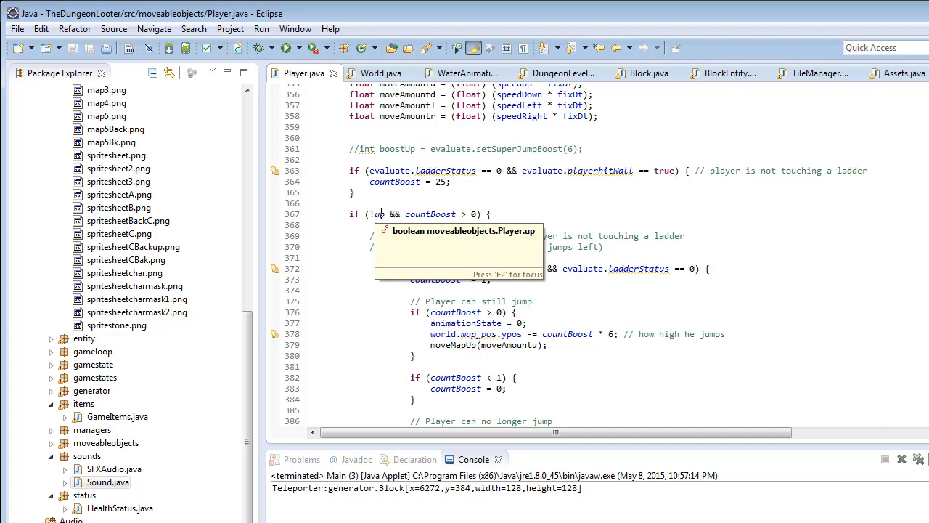
mouse_move(464, 213)
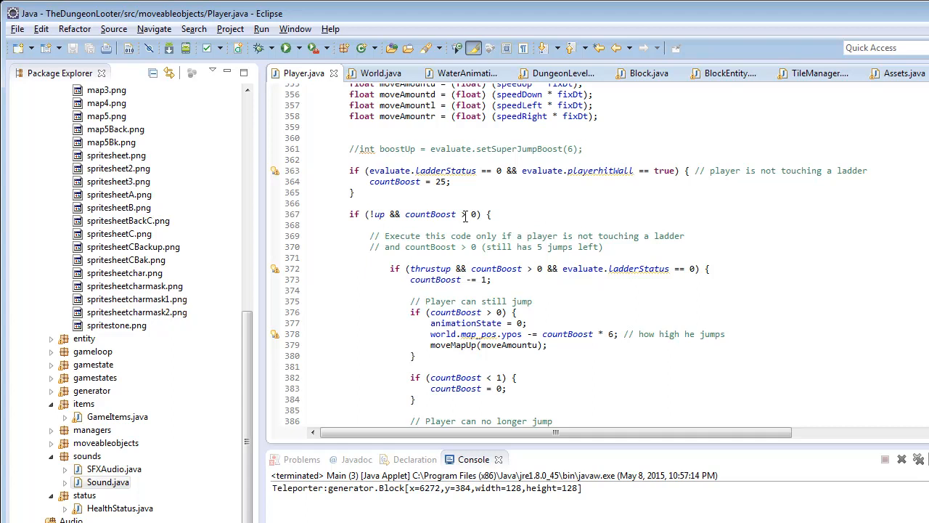
scroll(down, 3)
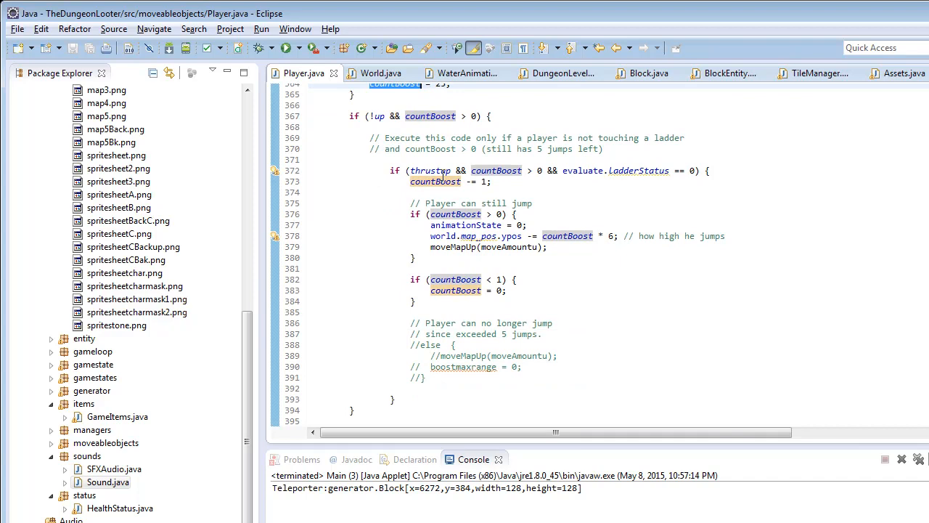
mouse_move(221, 203)
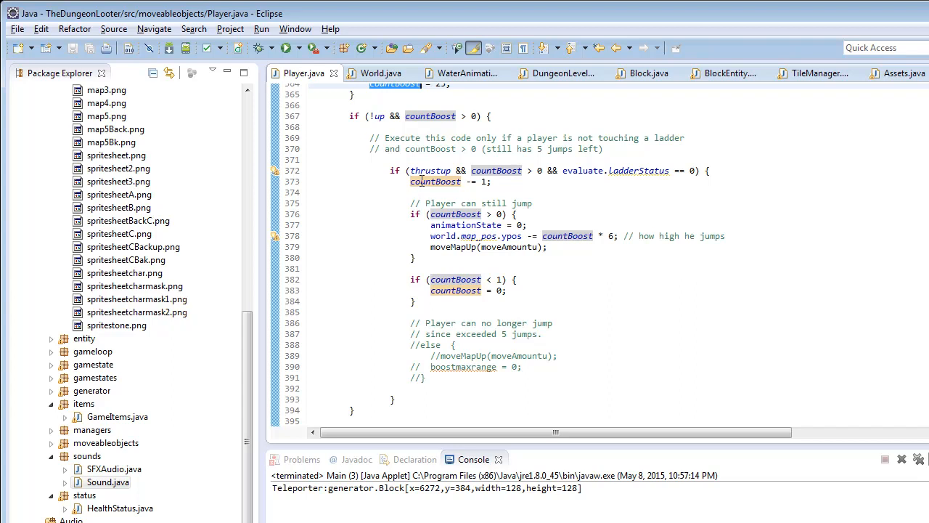
mouse_move(334, 315)
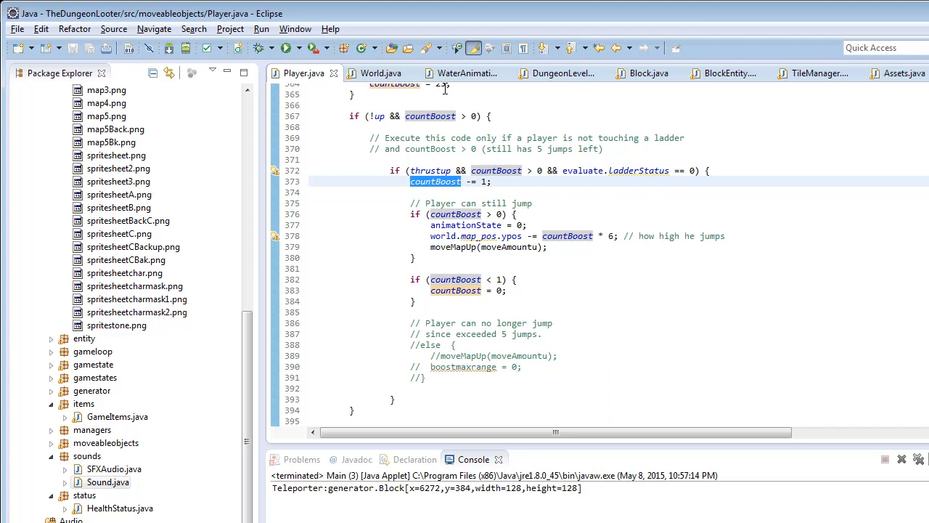
scroll(down, 3)
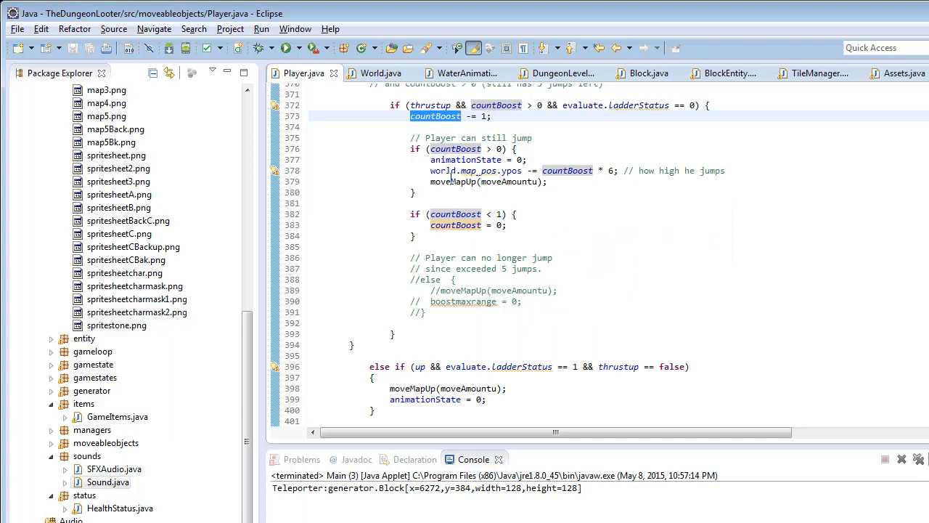
mouse_move(509, 170)
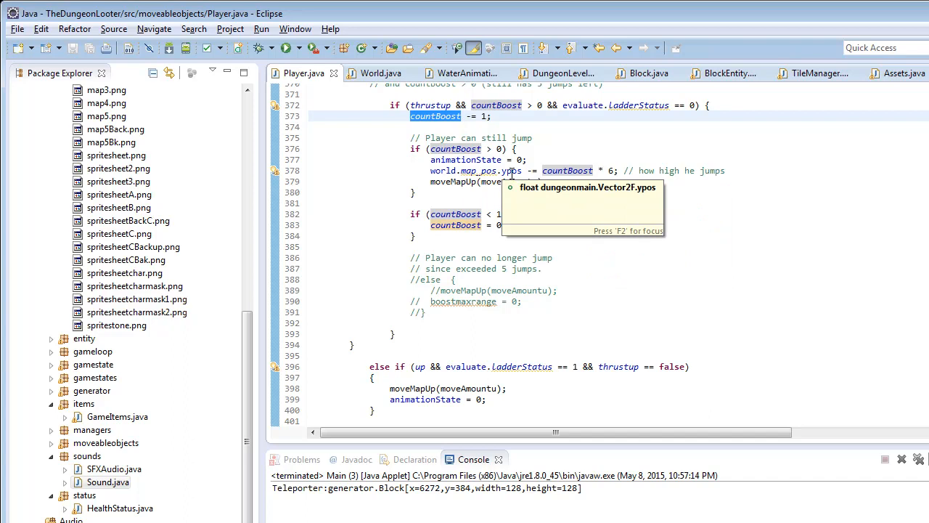
mouse_move(615, 171)
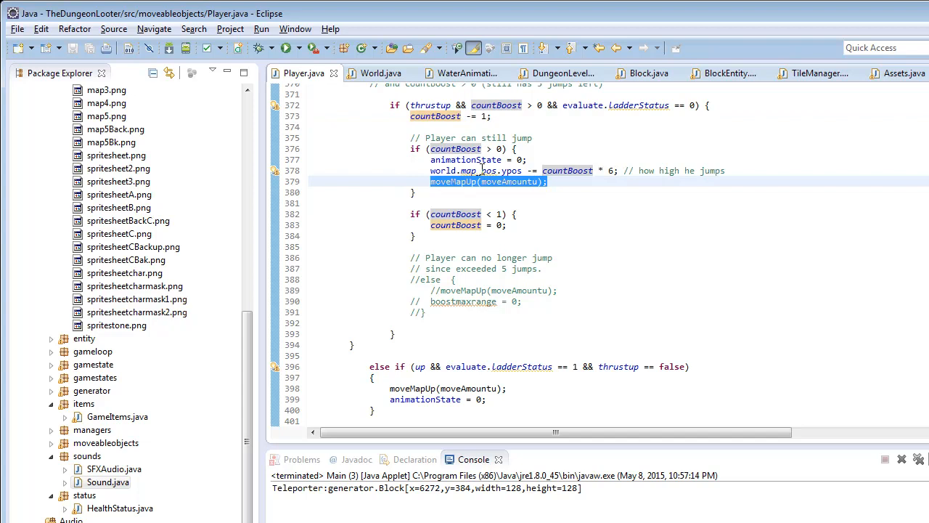
Enter 2 as the line 378 jump multiplier and run the game to test jumping.
text(2)
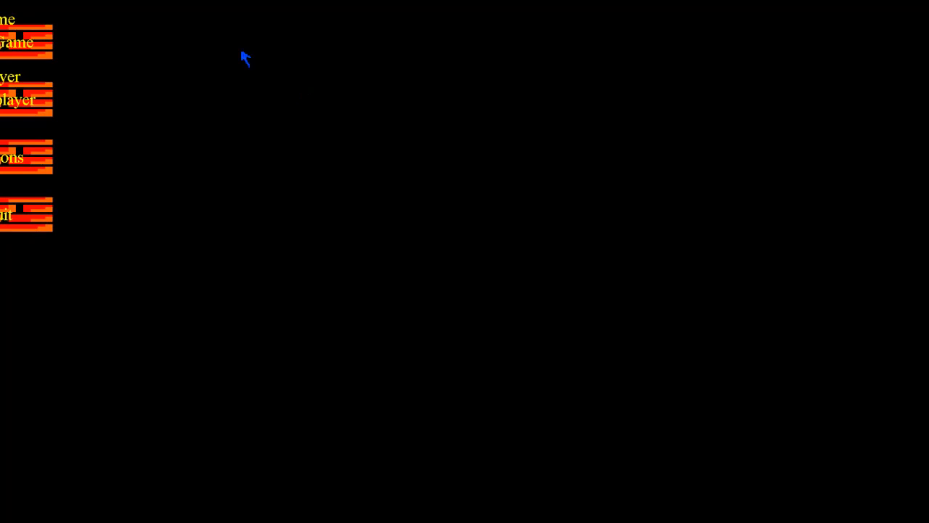
click(21, 42)
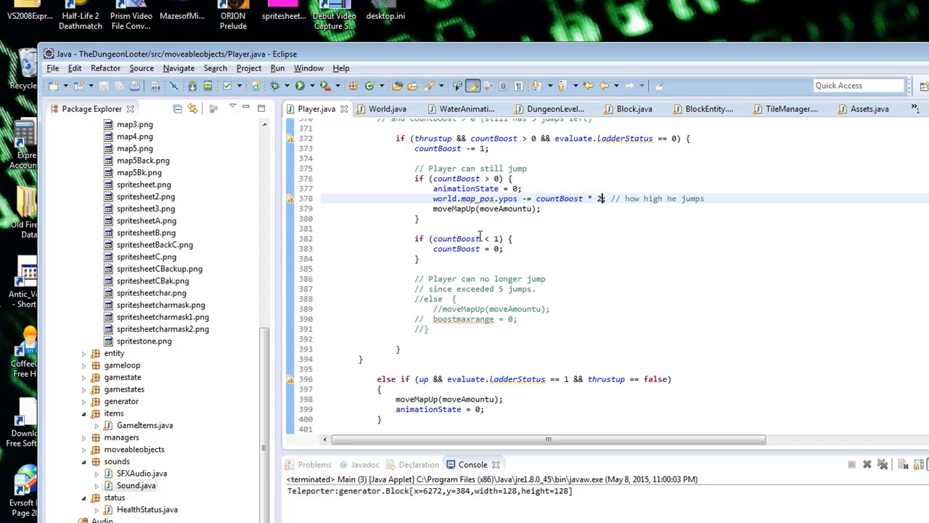
Scroll Player.java down and double-click a word in the movement code.
scroll(down, 3)
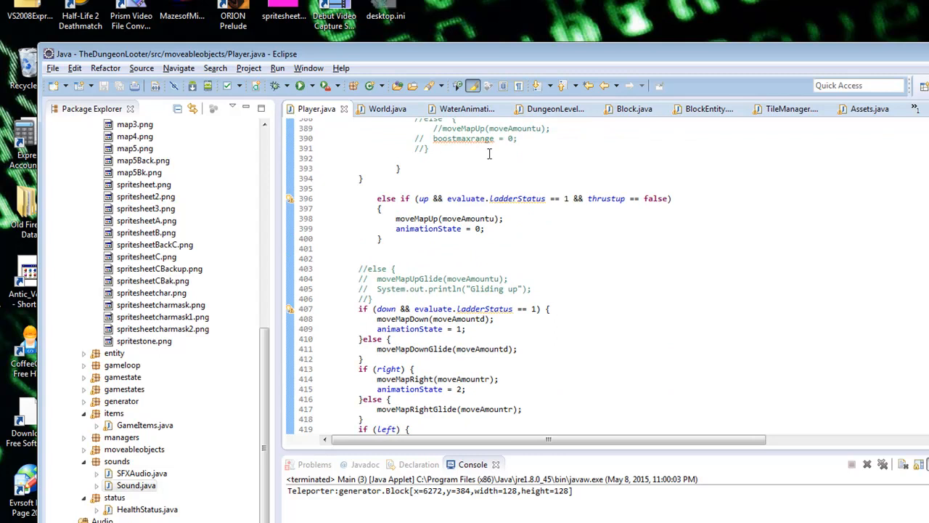
mouse_move(474, 198)
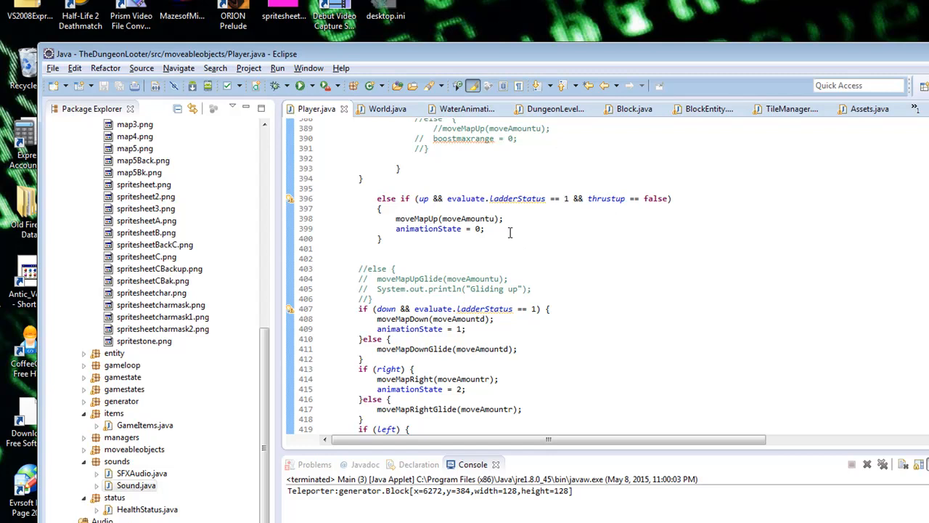
double_click(449, 219)
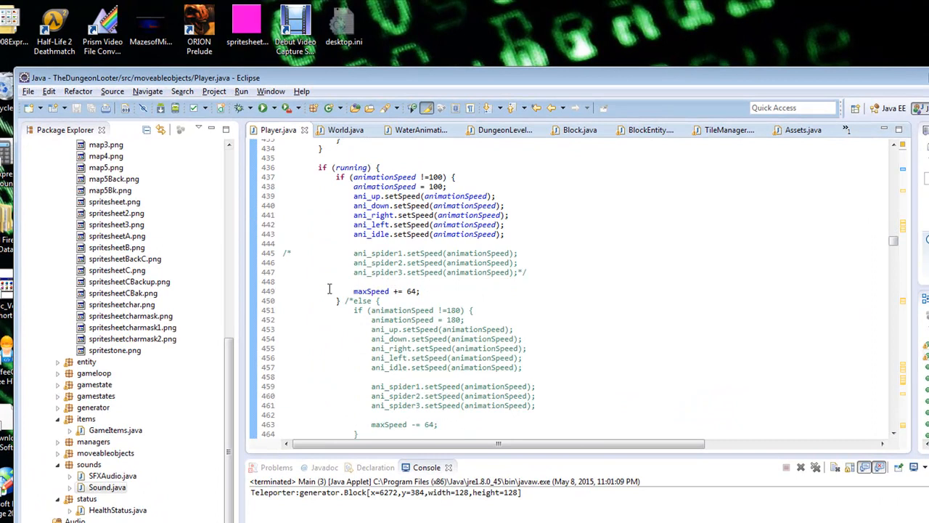
scroll(down, 3)
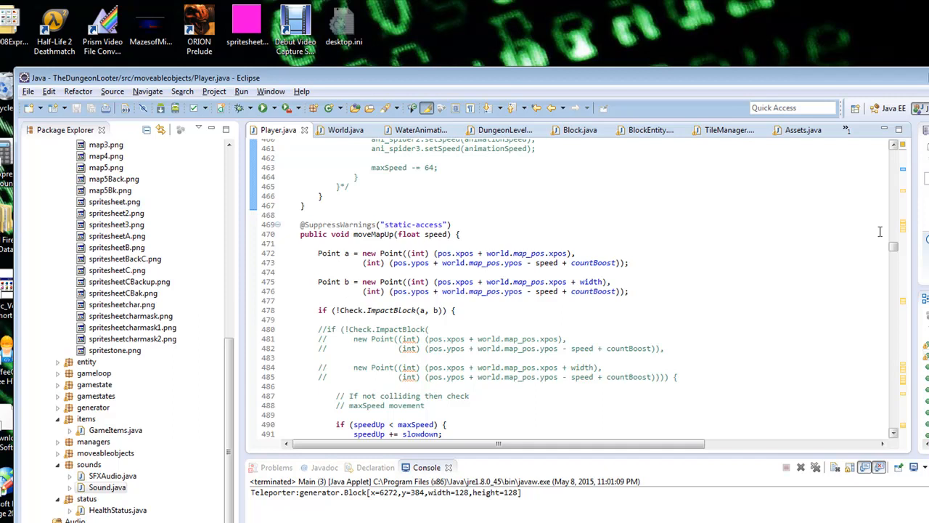
scroll(down, 3)
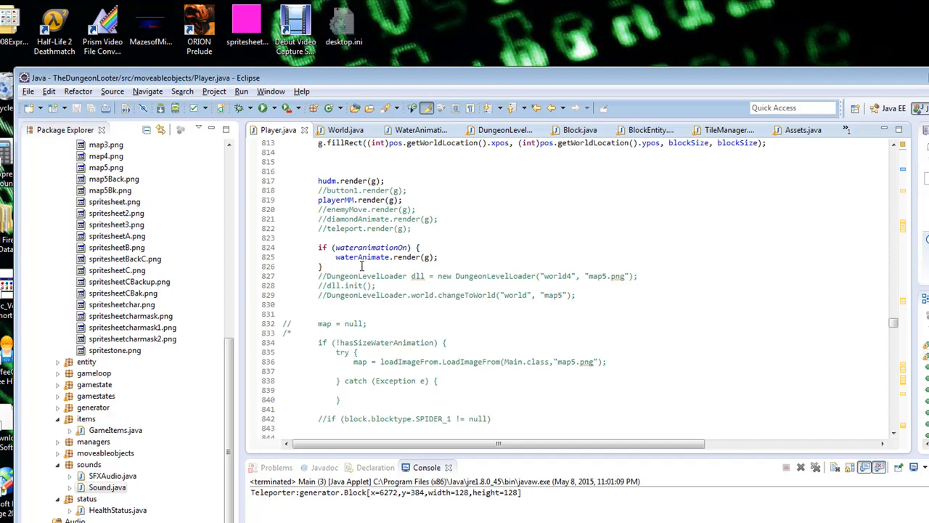
scroll(down, 3)
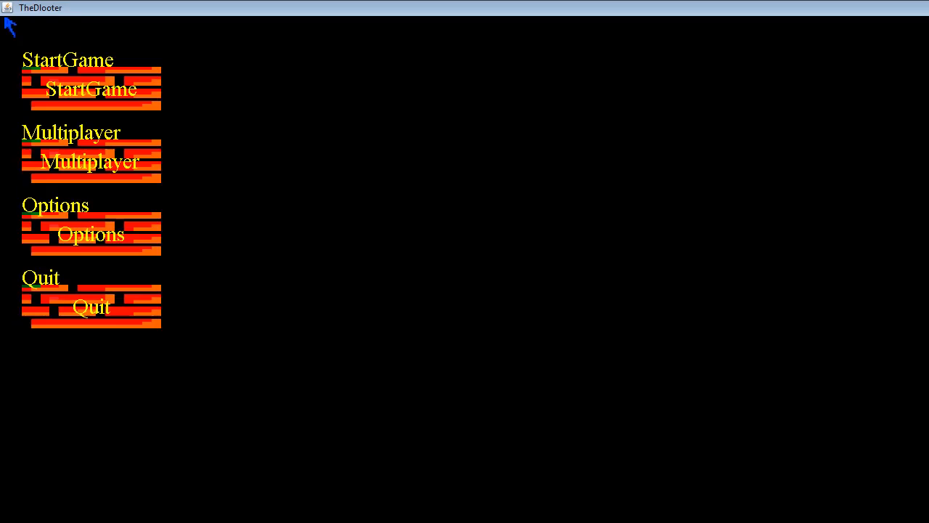
mouse_move(483, 147)
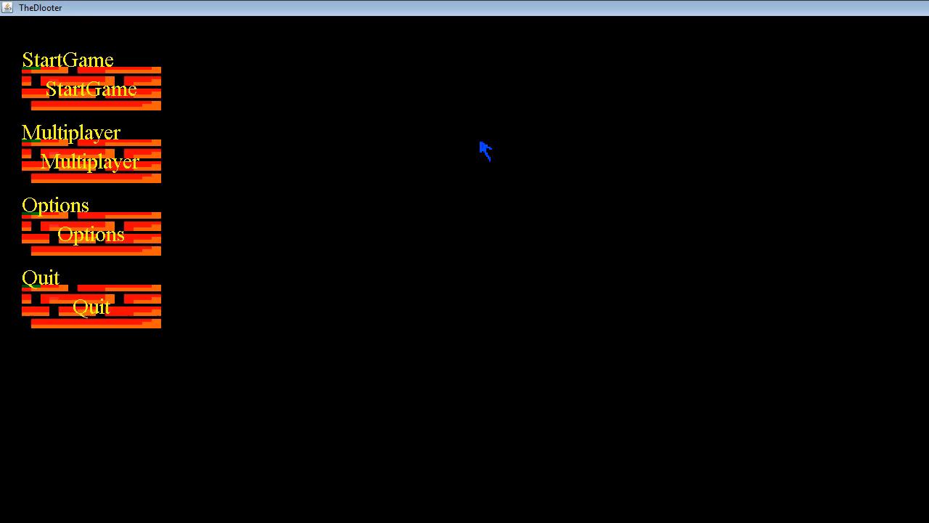
Choose StartGame on TheDlooter's main menu to load the first dungeon level.
click(88, 90)
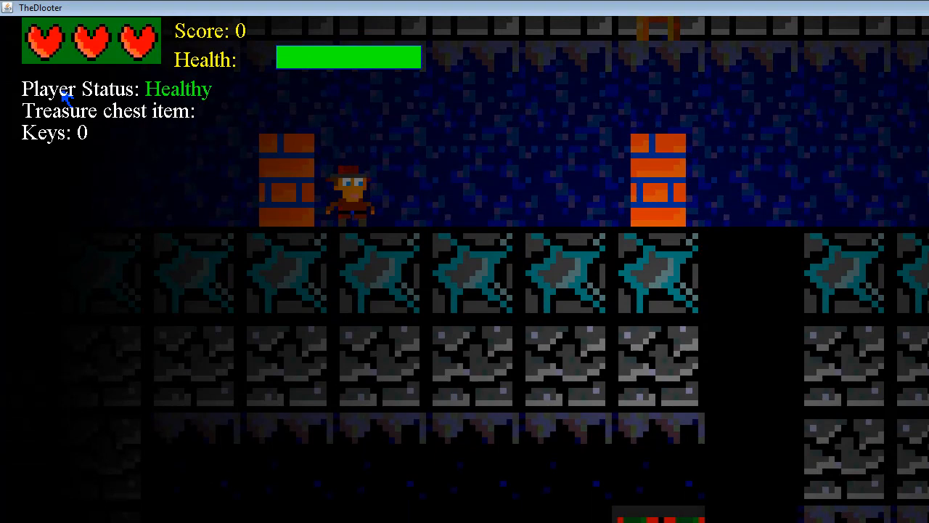